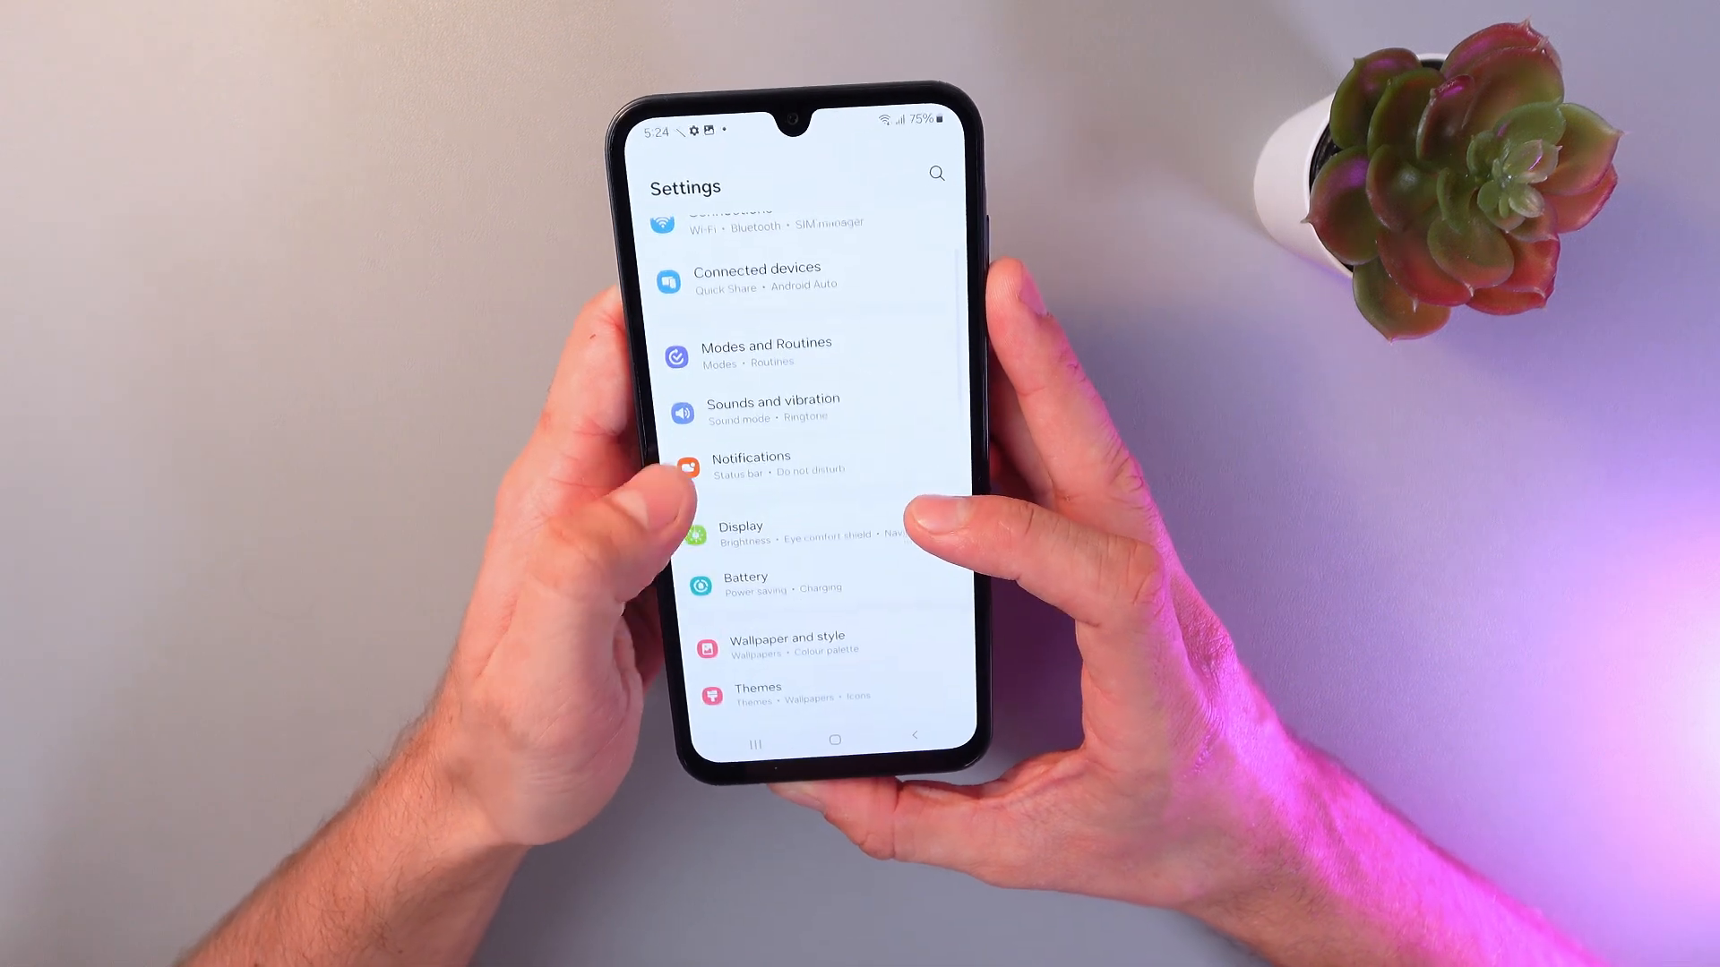
# Scroll the Settings list down and go into General management.
pyautogui.scroll(-3)
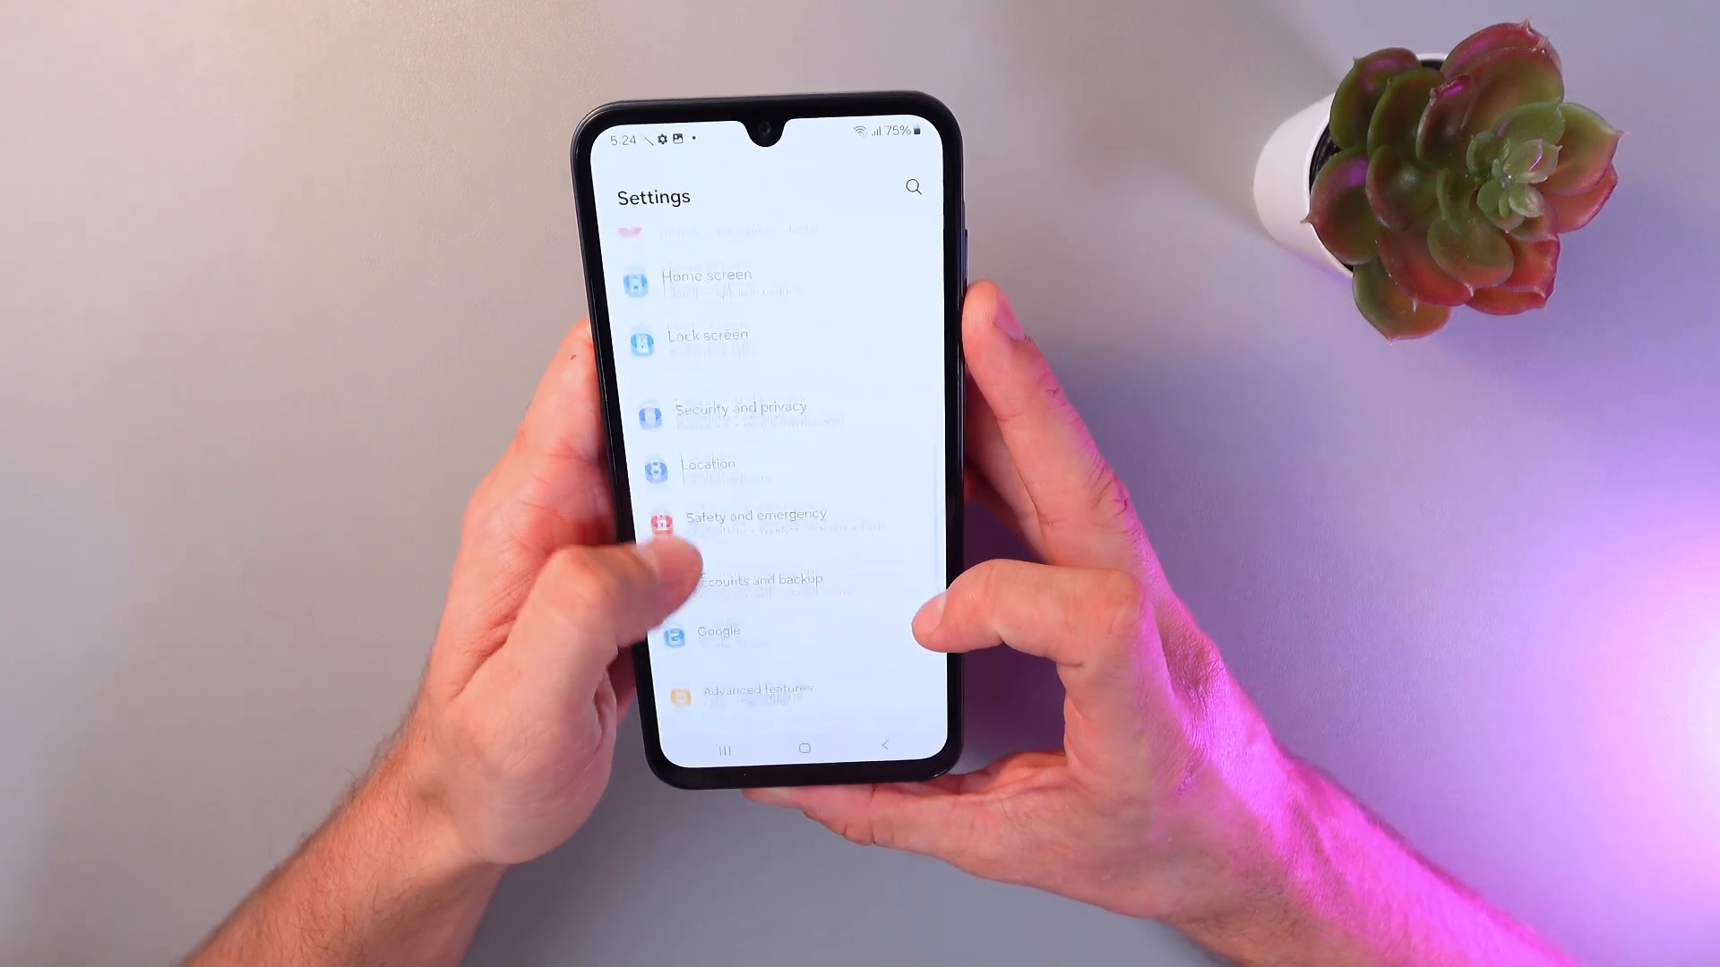
pyautogui.scroll(-3)
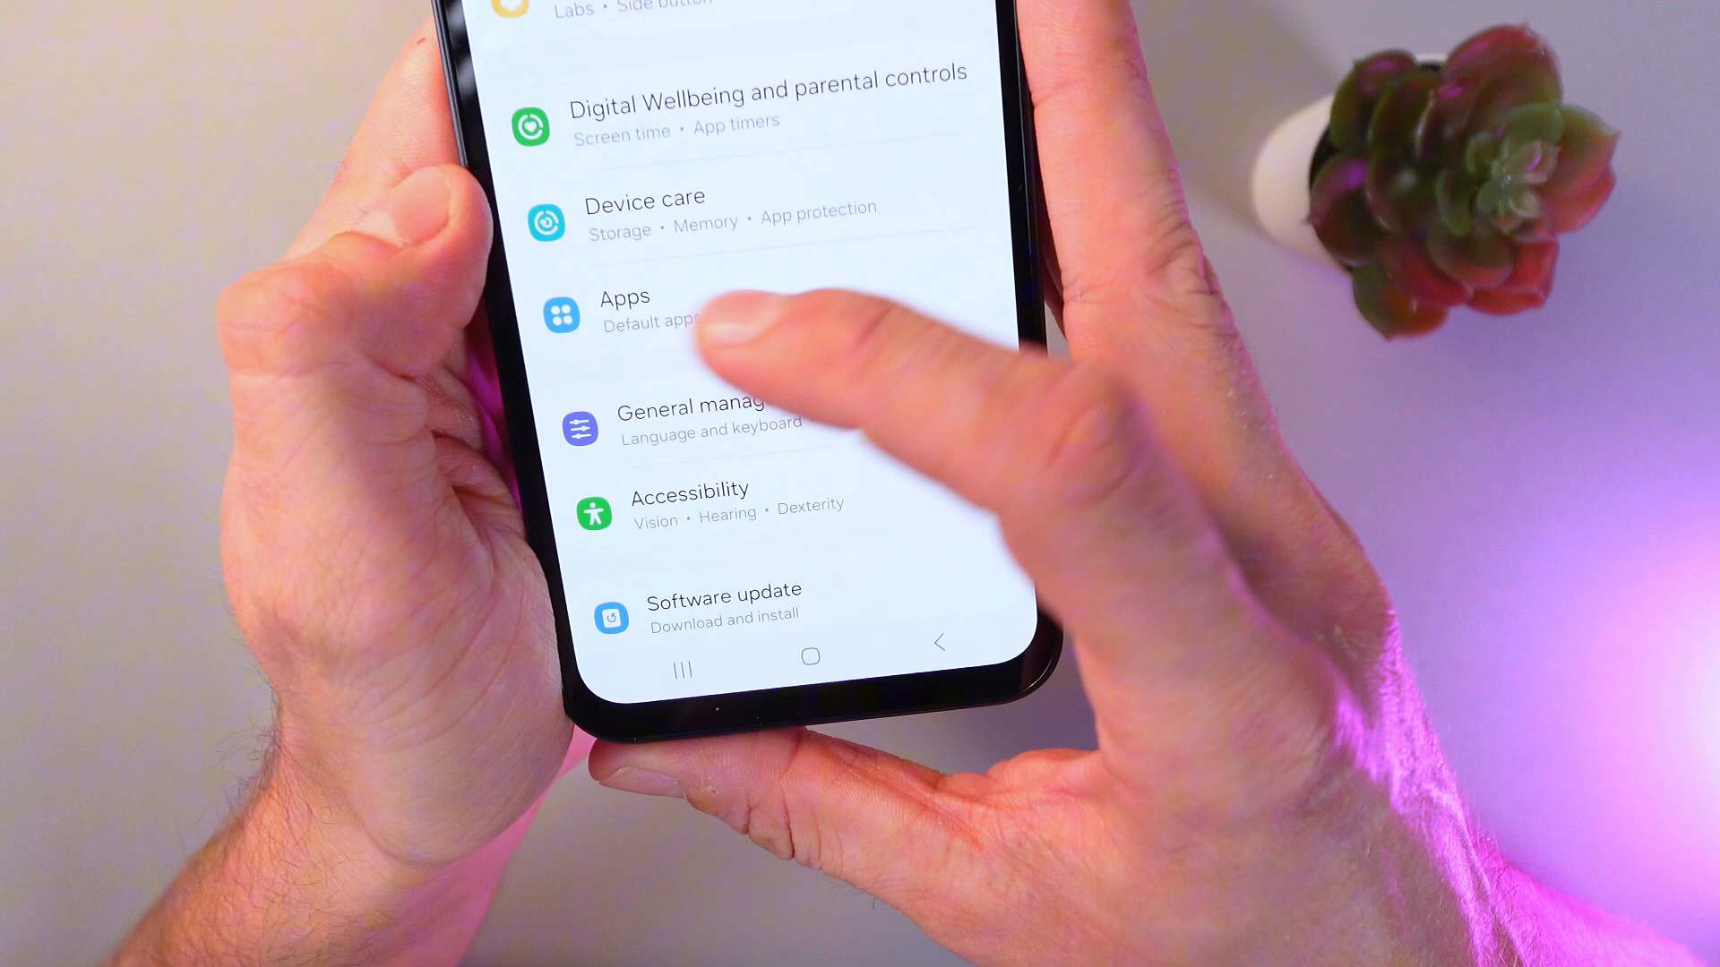
pyautogui.click(687, 418)
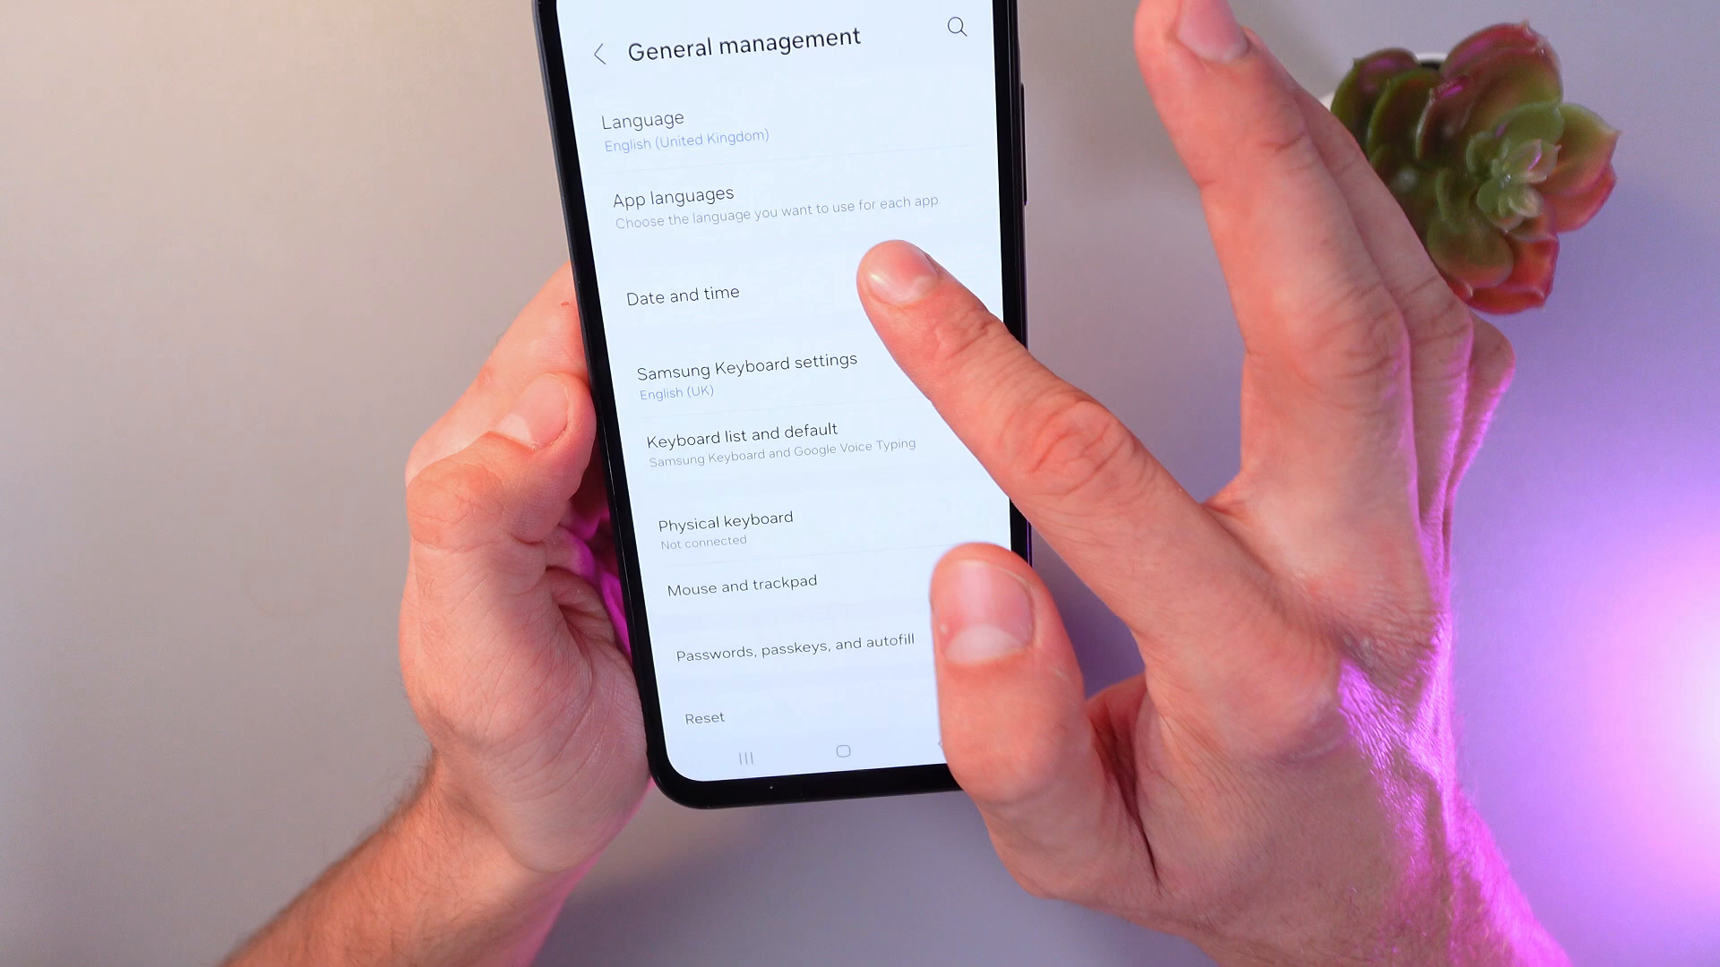
# In Date and time, turn on 'Use 24-hour format' so the clock reads 13:00.
pyautogui.click(682, 293)
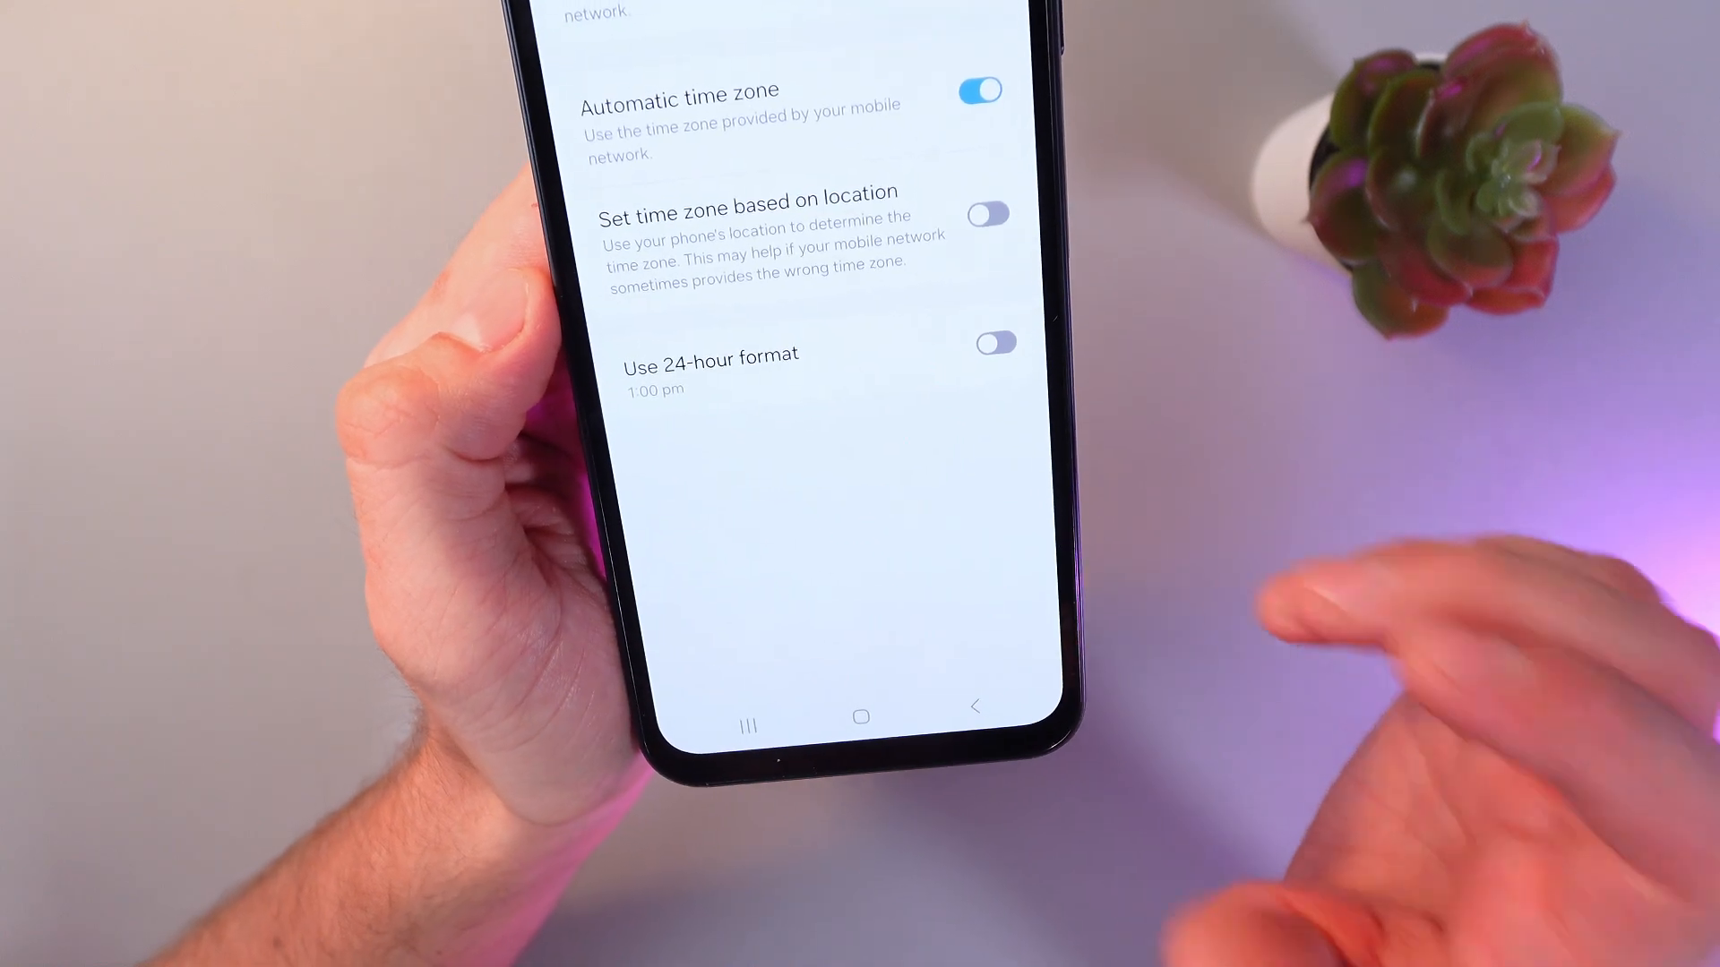
pyautogui.click(995, 342)
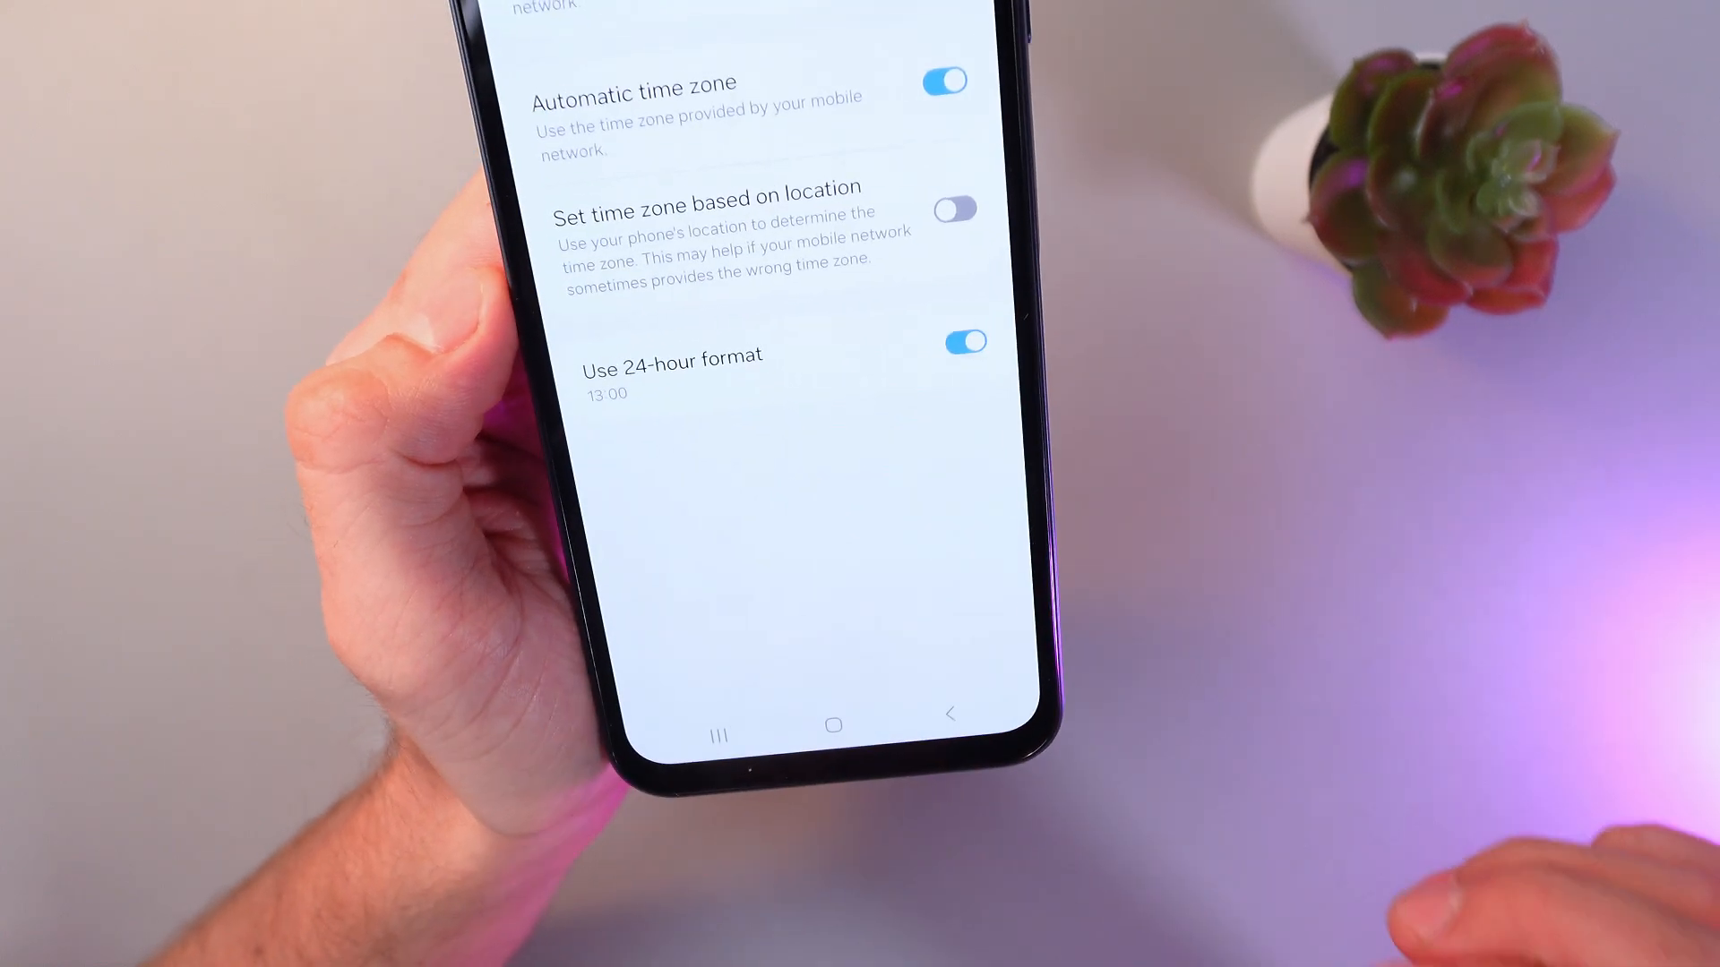